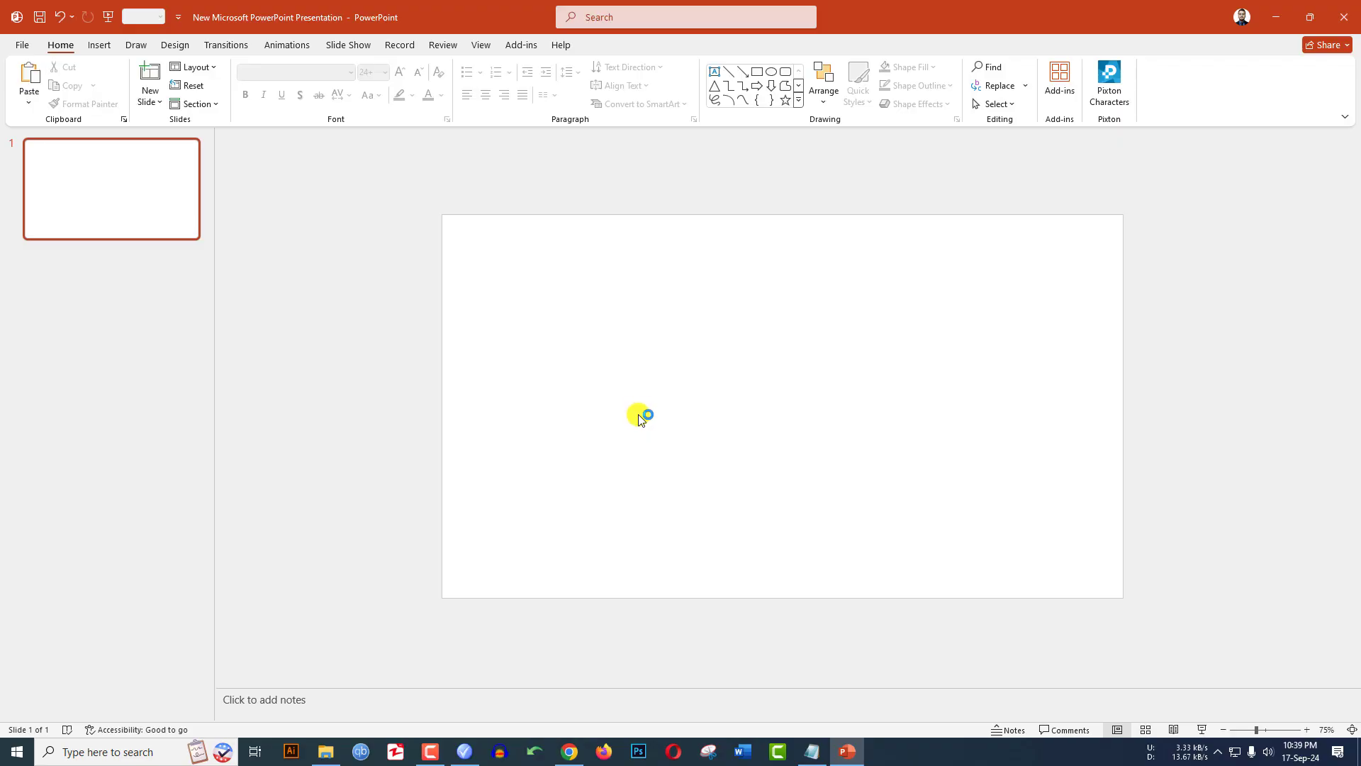
{"action": "mouse_move", "coordinate": [290, 205]}
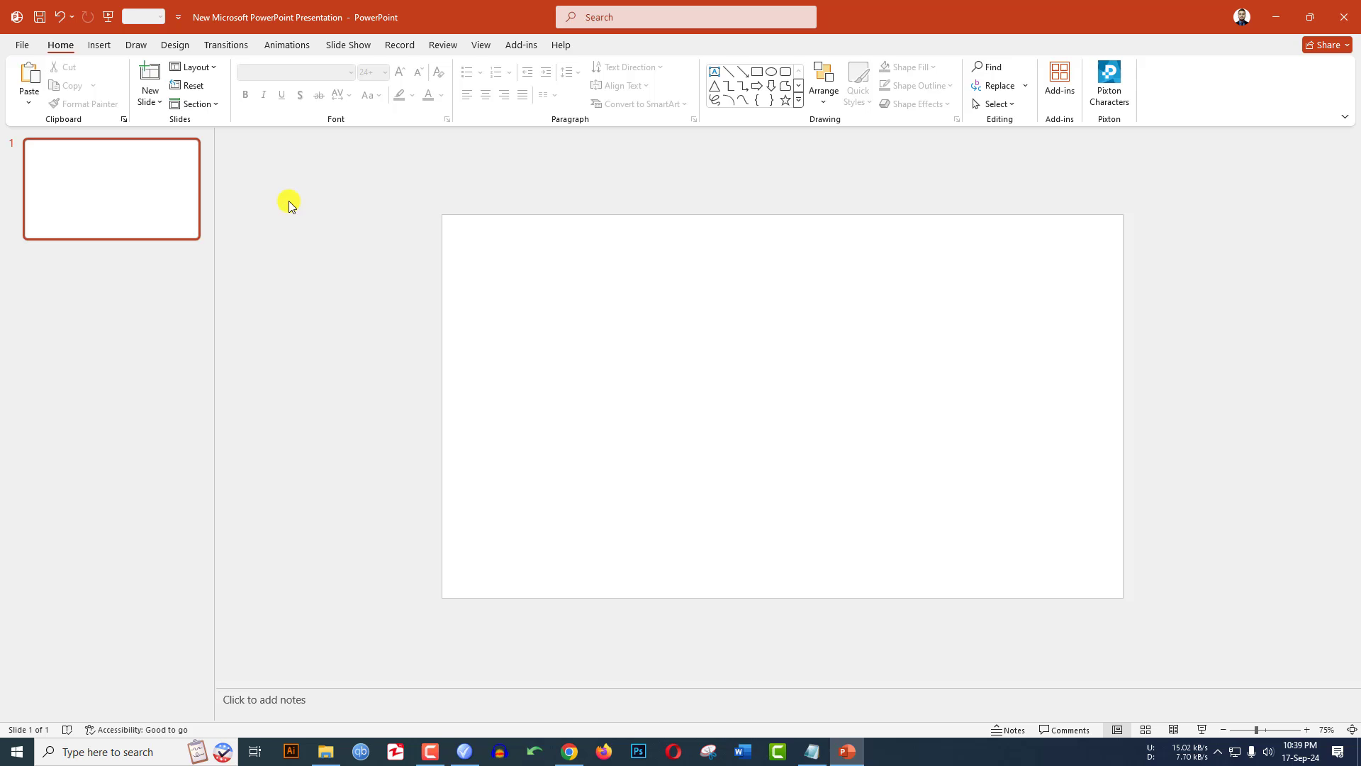
Step: Insert the team photo from this device and crop it to 16:9 to fill the slide
{"action": "left_click", "coordinate": [112, 82]}
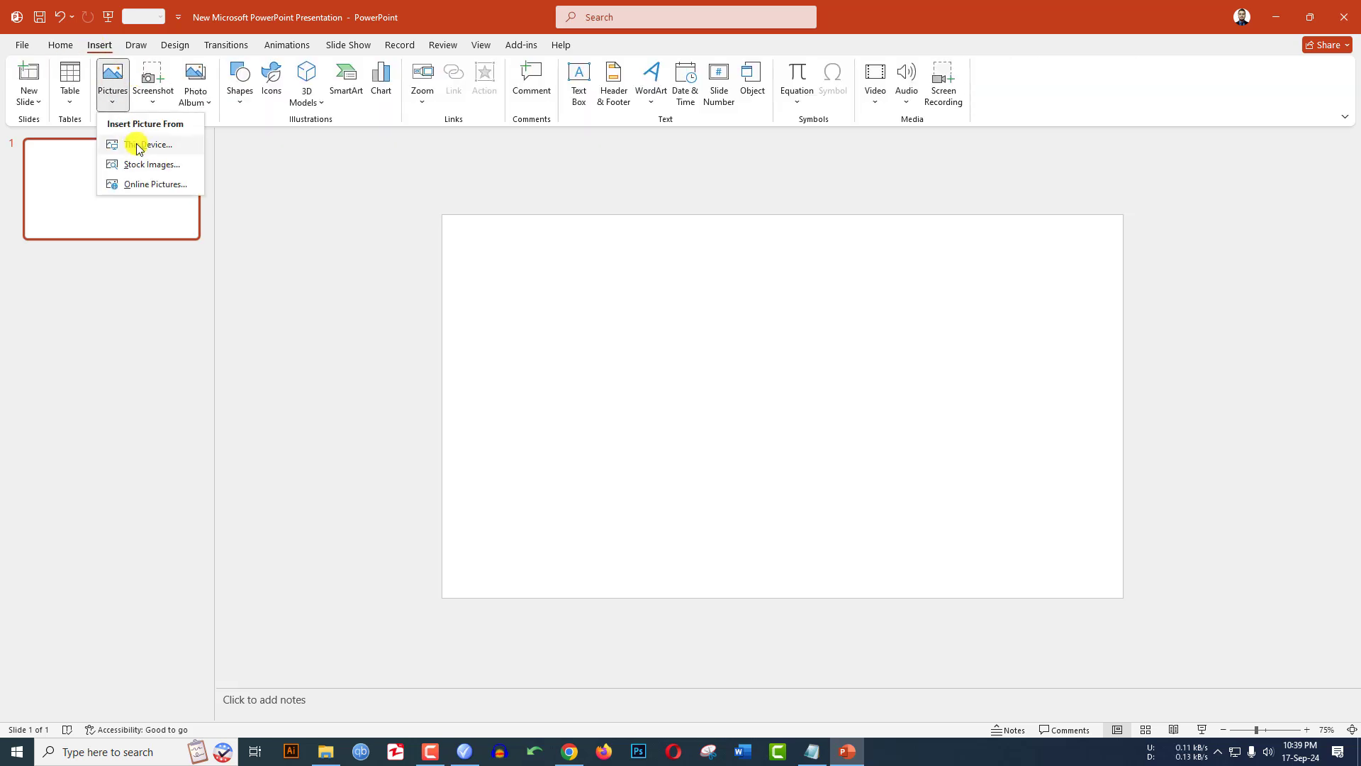
{"action": "left_click", "coordinate": [150, 144]}
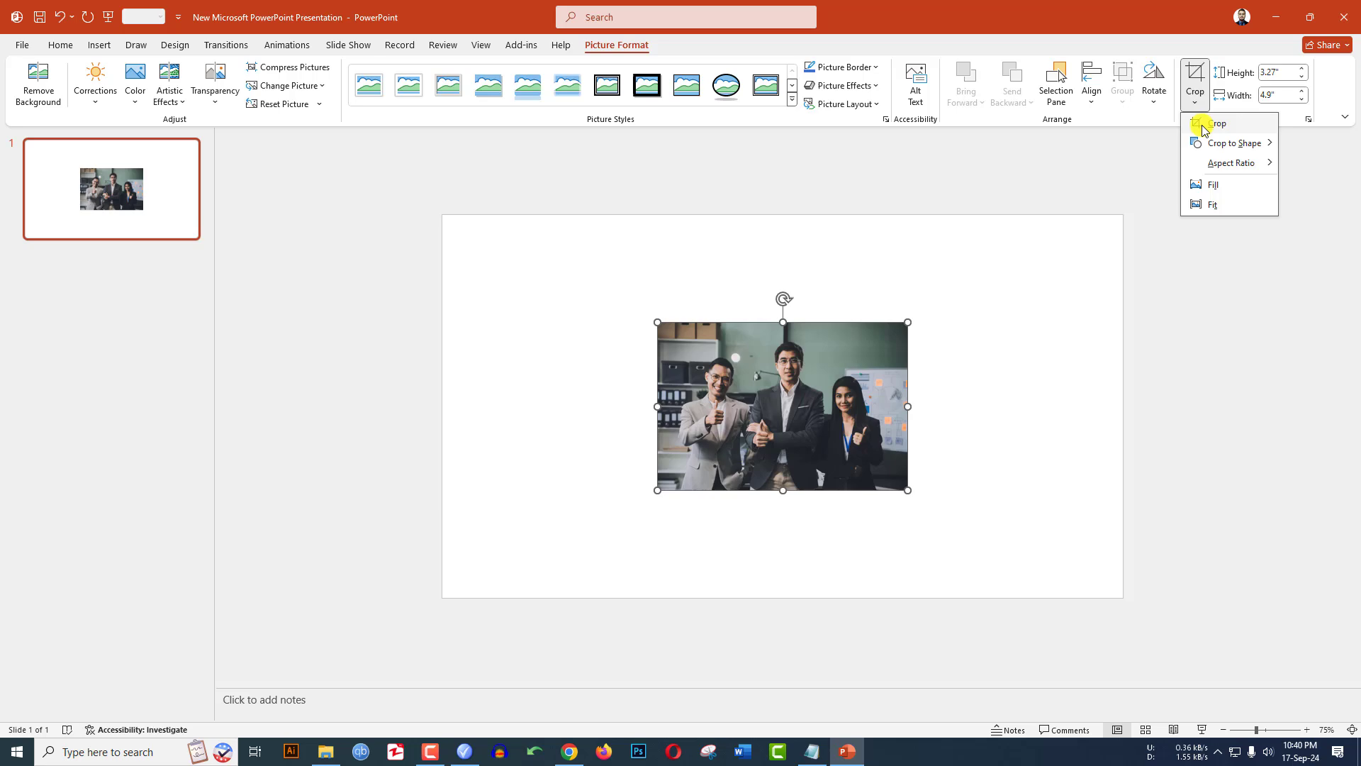
{"action": "left_click", "coordinate": [1231, 163]}
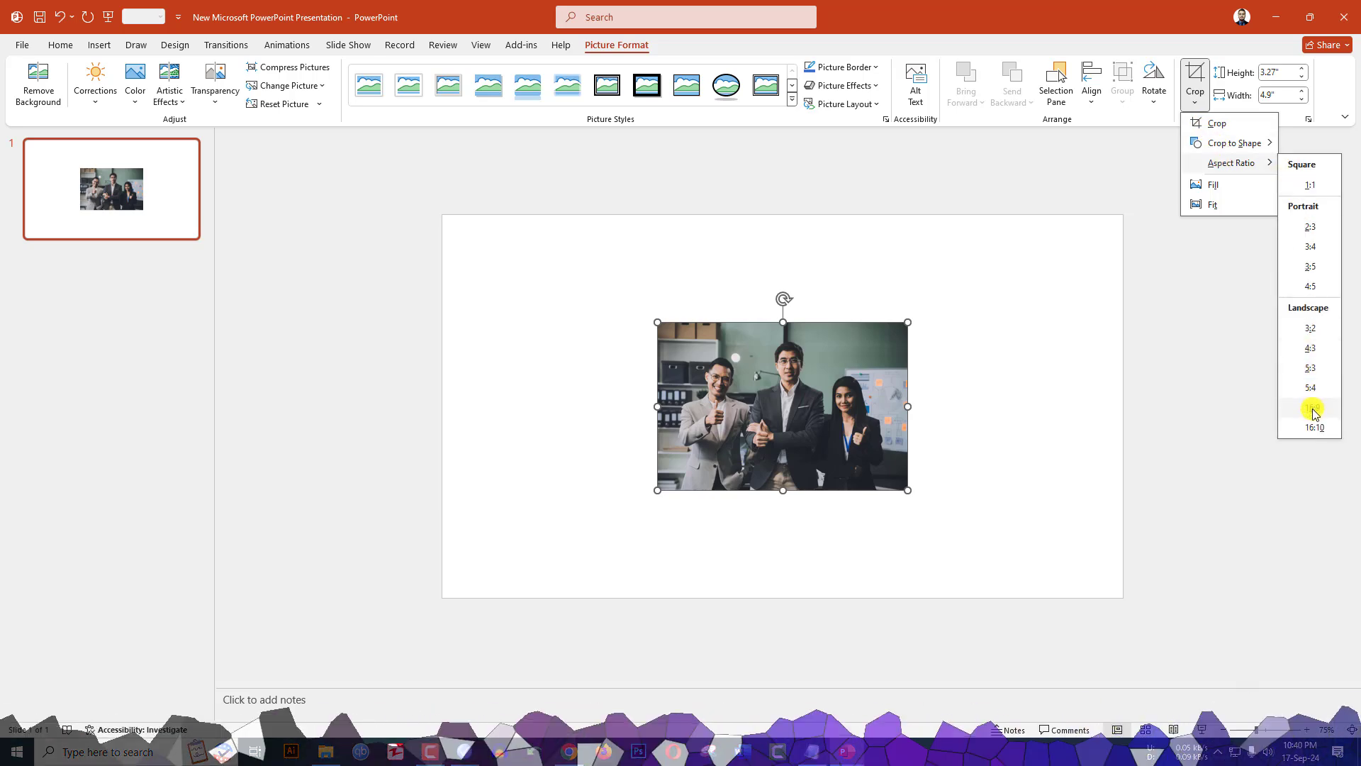
{"action": "left_click", "coordinate": [1311, 426]}
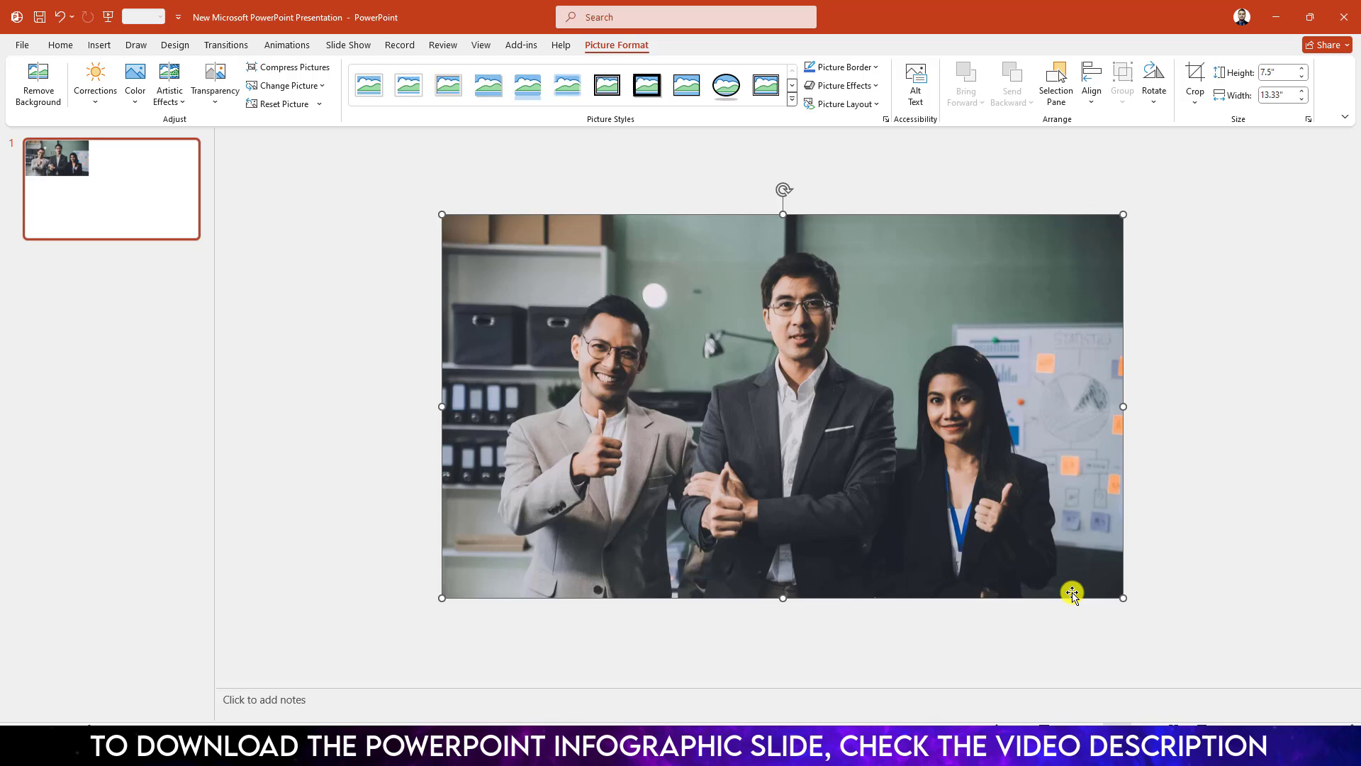
Step: Draw a large donut ring over the photo, remove its outline, and open Format Shape
{"action": "left_click", "coordinate": [239, 82]}
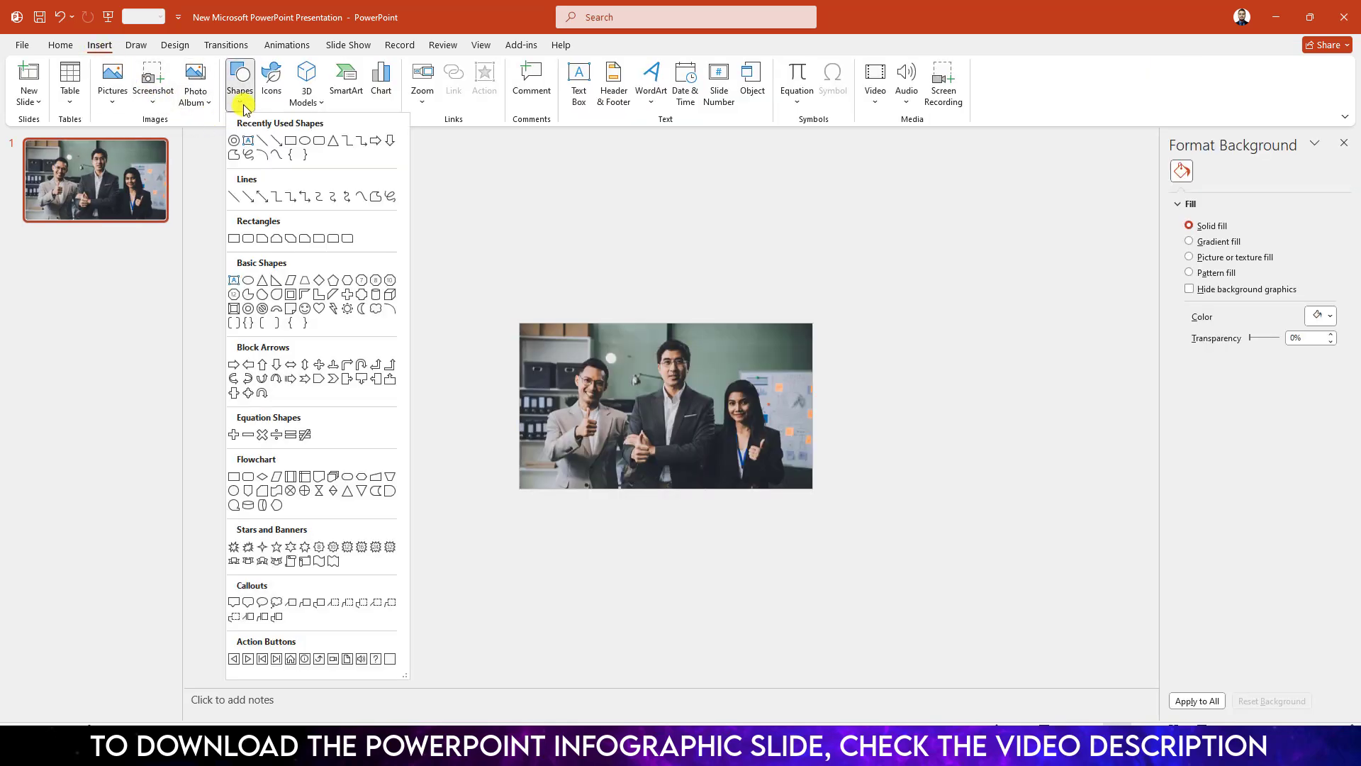
{"action": "mouse_move", "coordinate": [251, 310]}
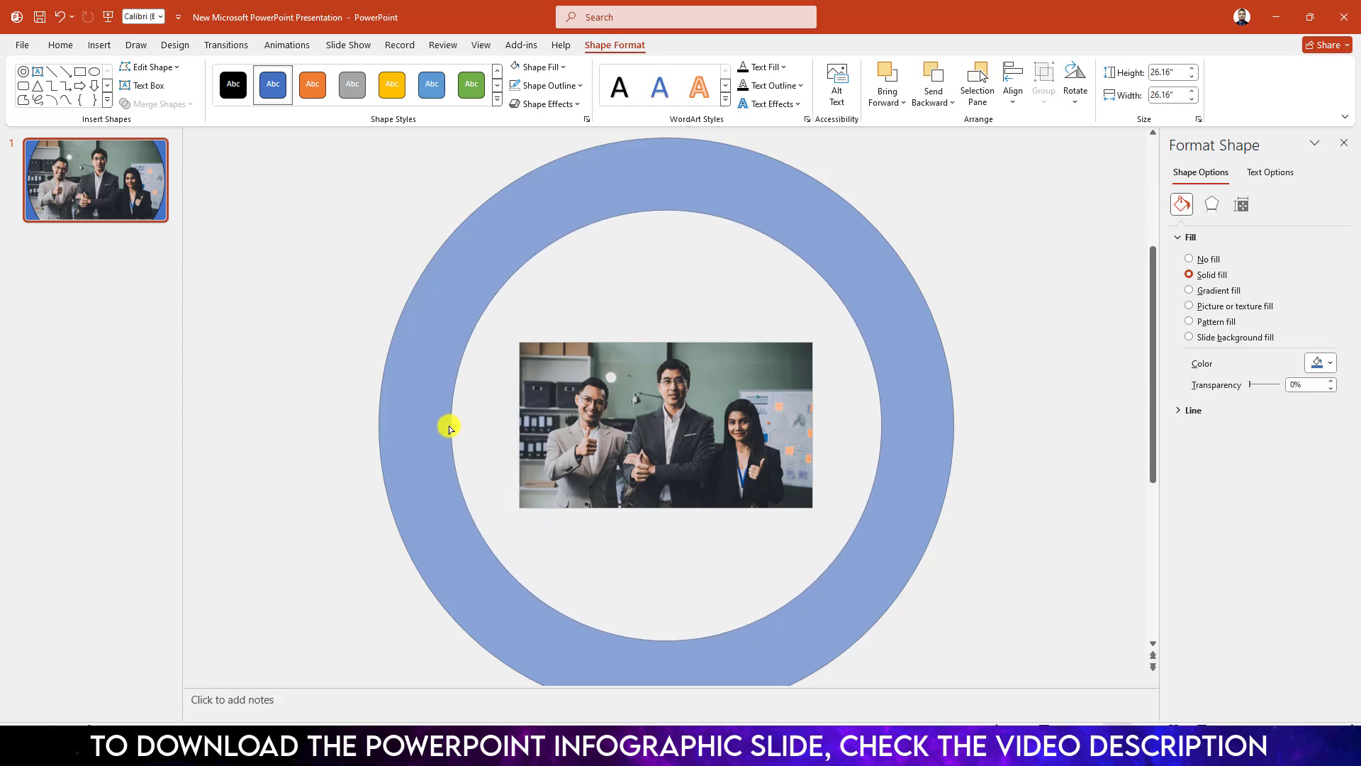
{"action": "left_click", "coordinate": [437, 426]}
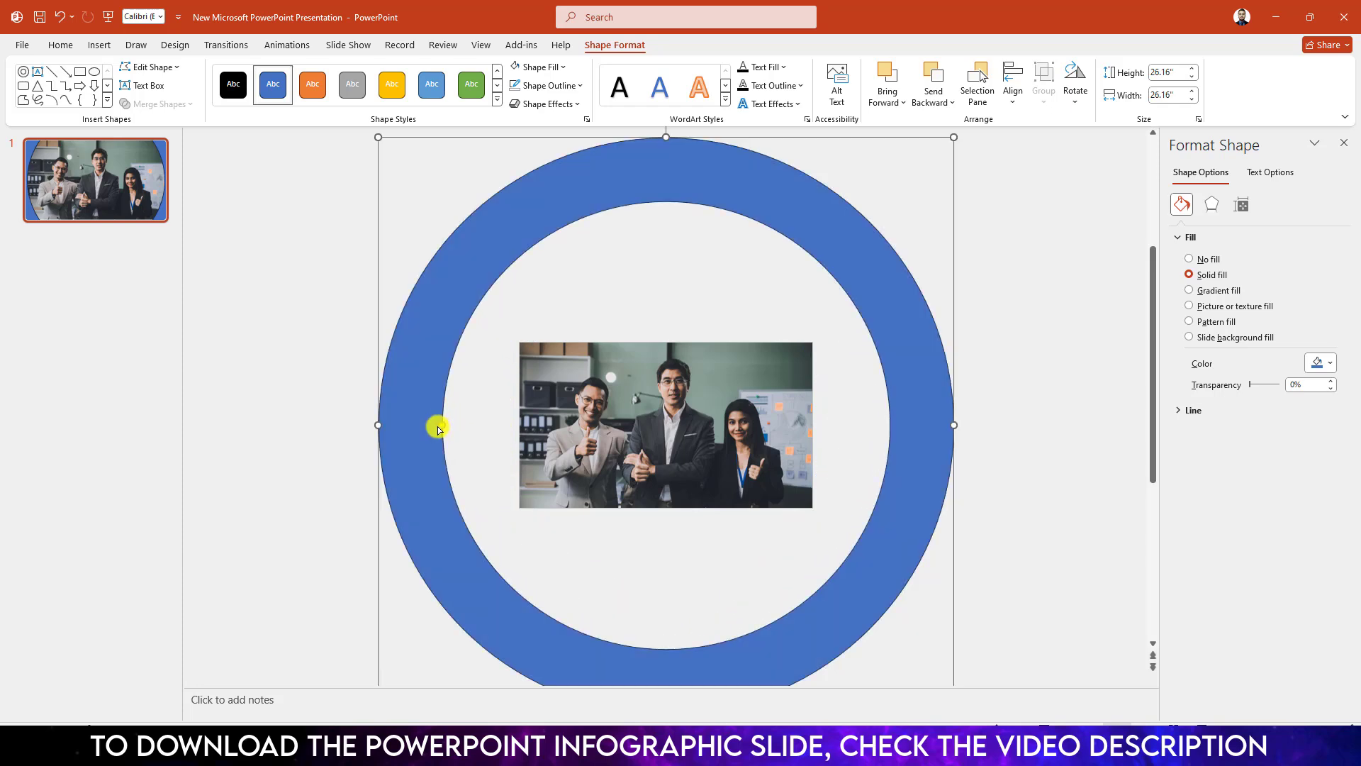
{"action": "left_click", "coordinate": [534, 66]}
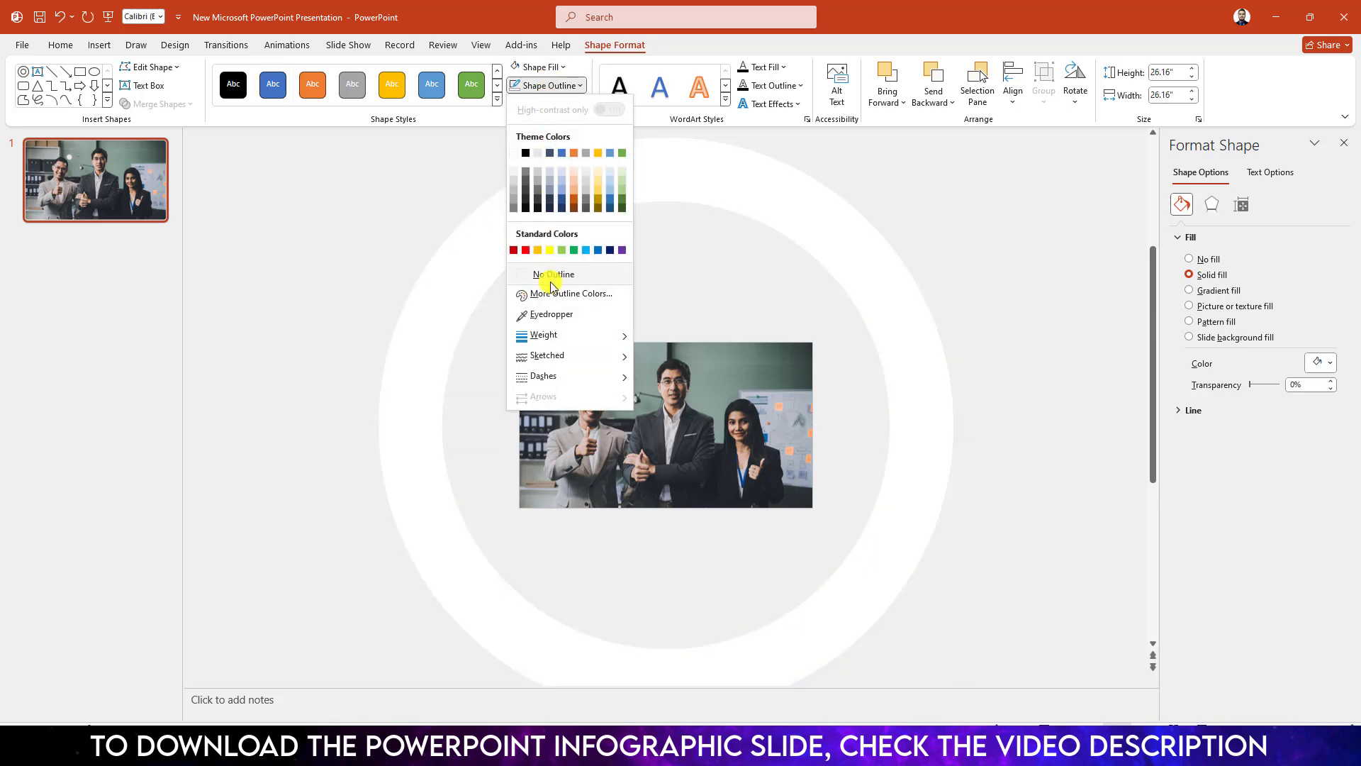
{"action": "left_click", "coordinate": [553, 274]}
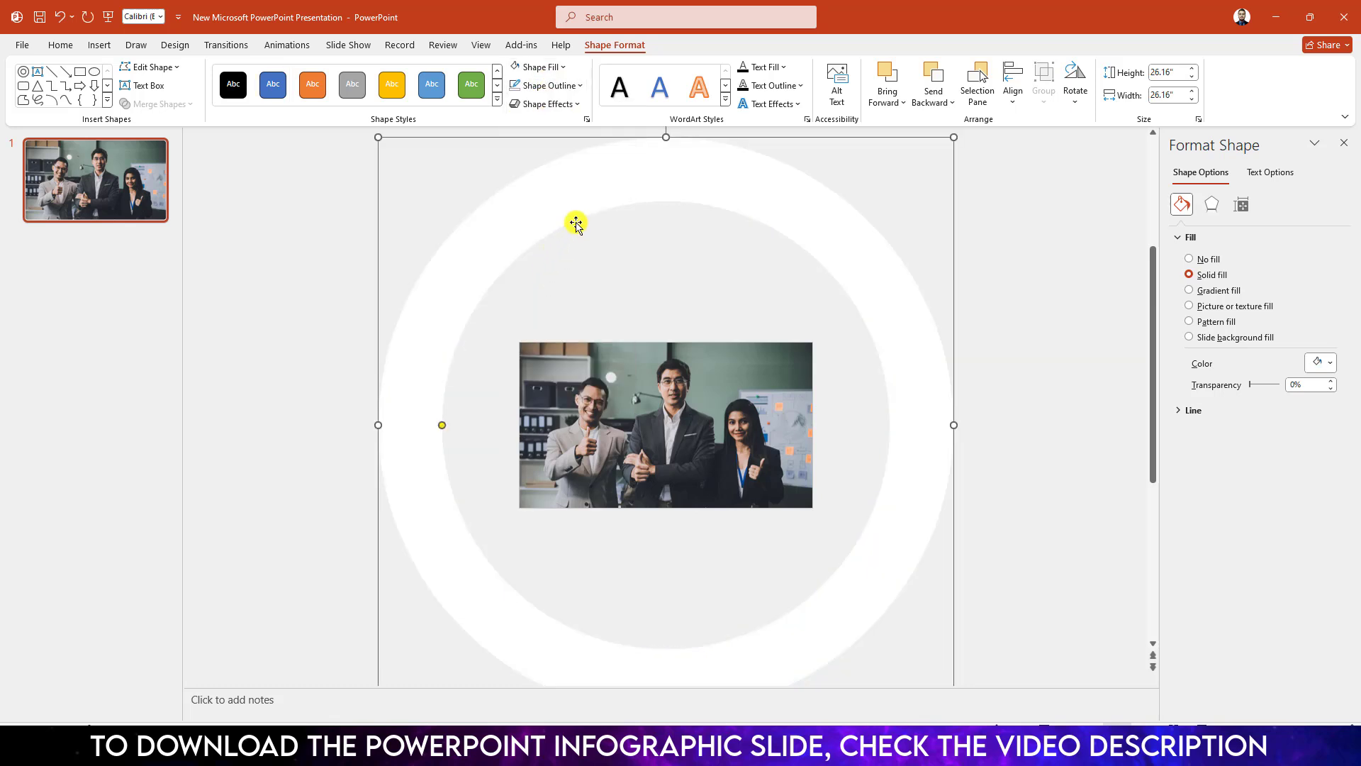
{"action": "right_click", "coordinate": [575, 222]}
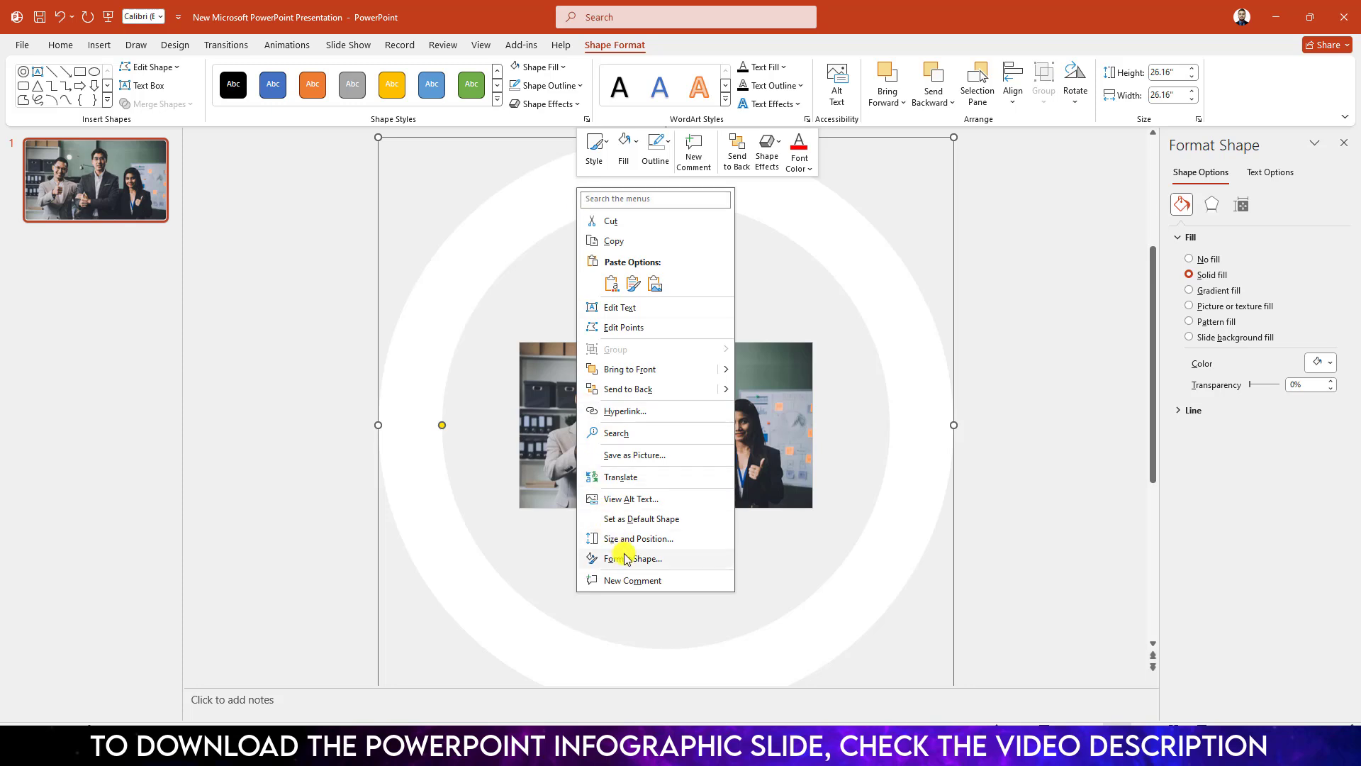
{"action": "left_click", "coordinate": [636, 558]}
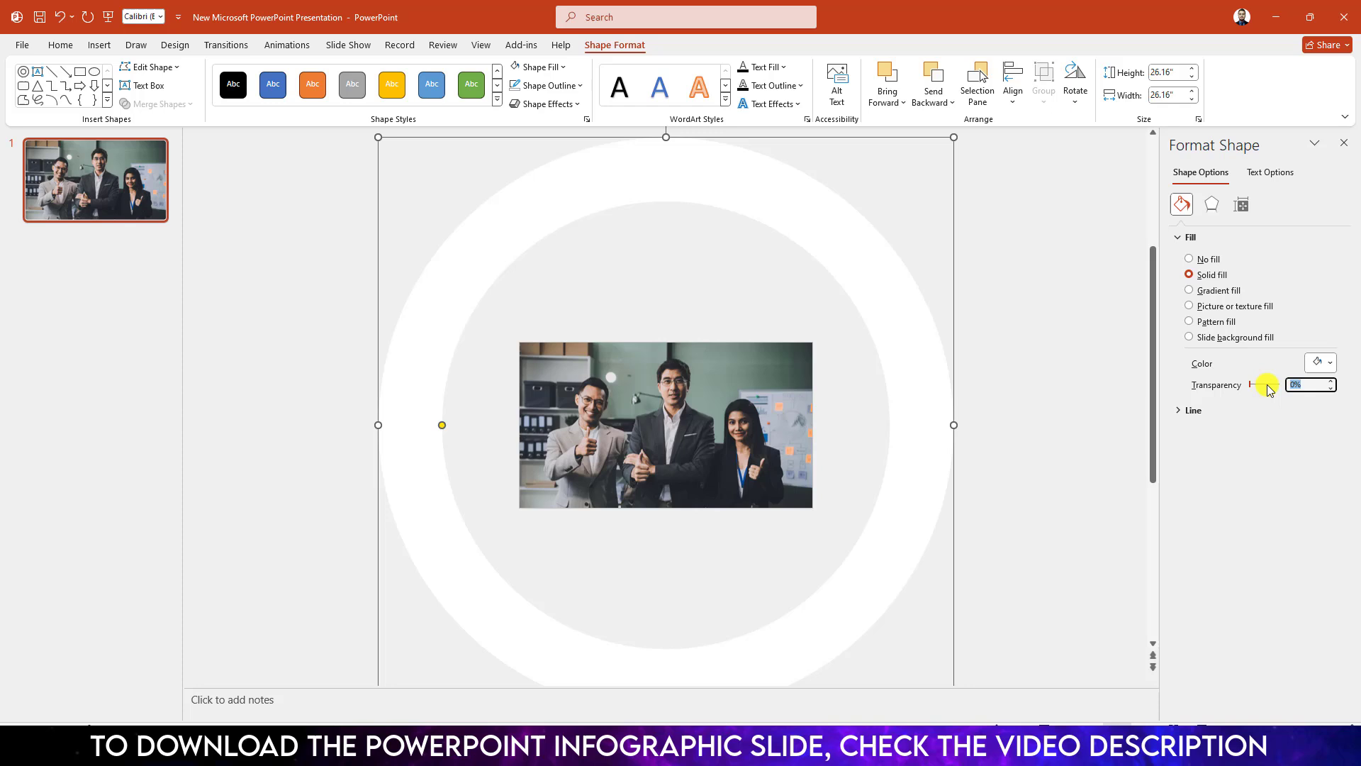
Step: Duplicate slides to spotlight each person with the ring, and fade slide 1's photo with an overlay
{"action": "right_click", "coordinate": [104, 200]}
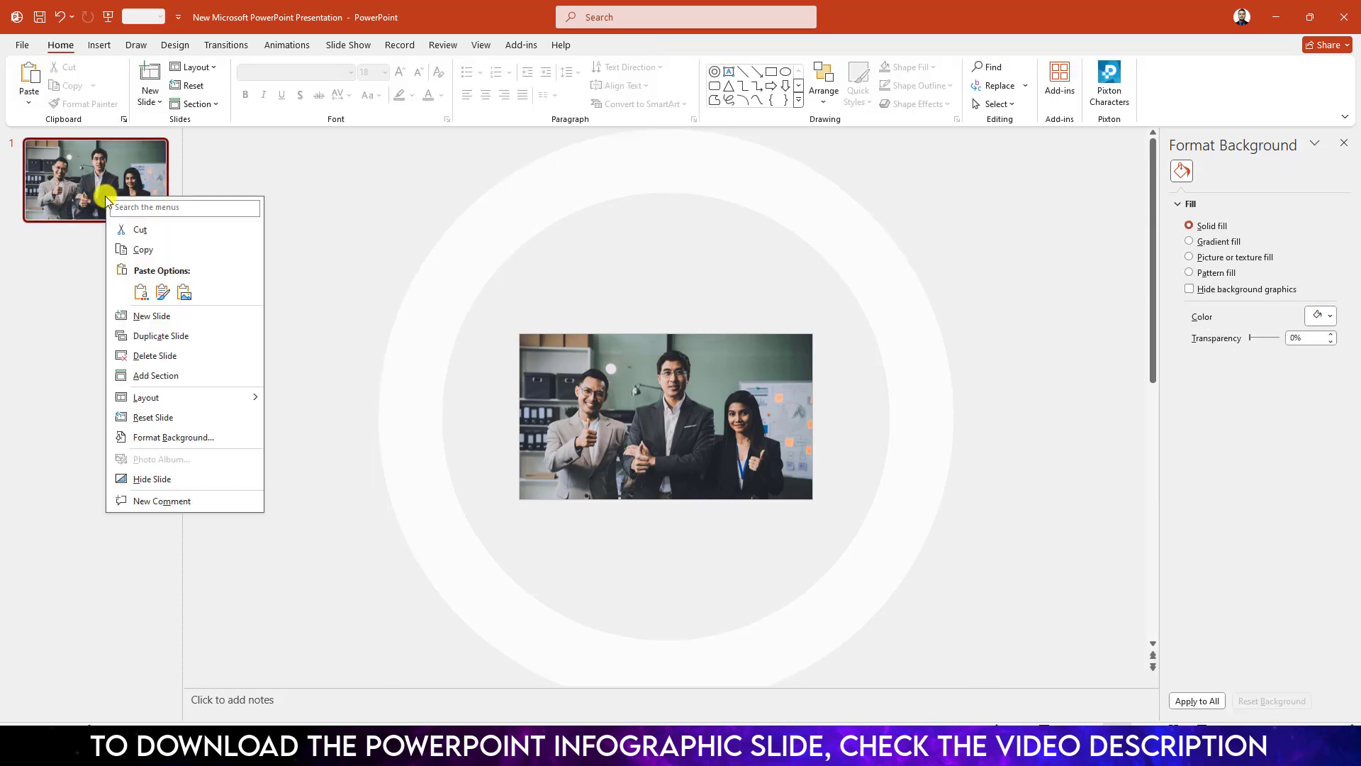
{"action": "left_click", "coordinate": [161, 335]}
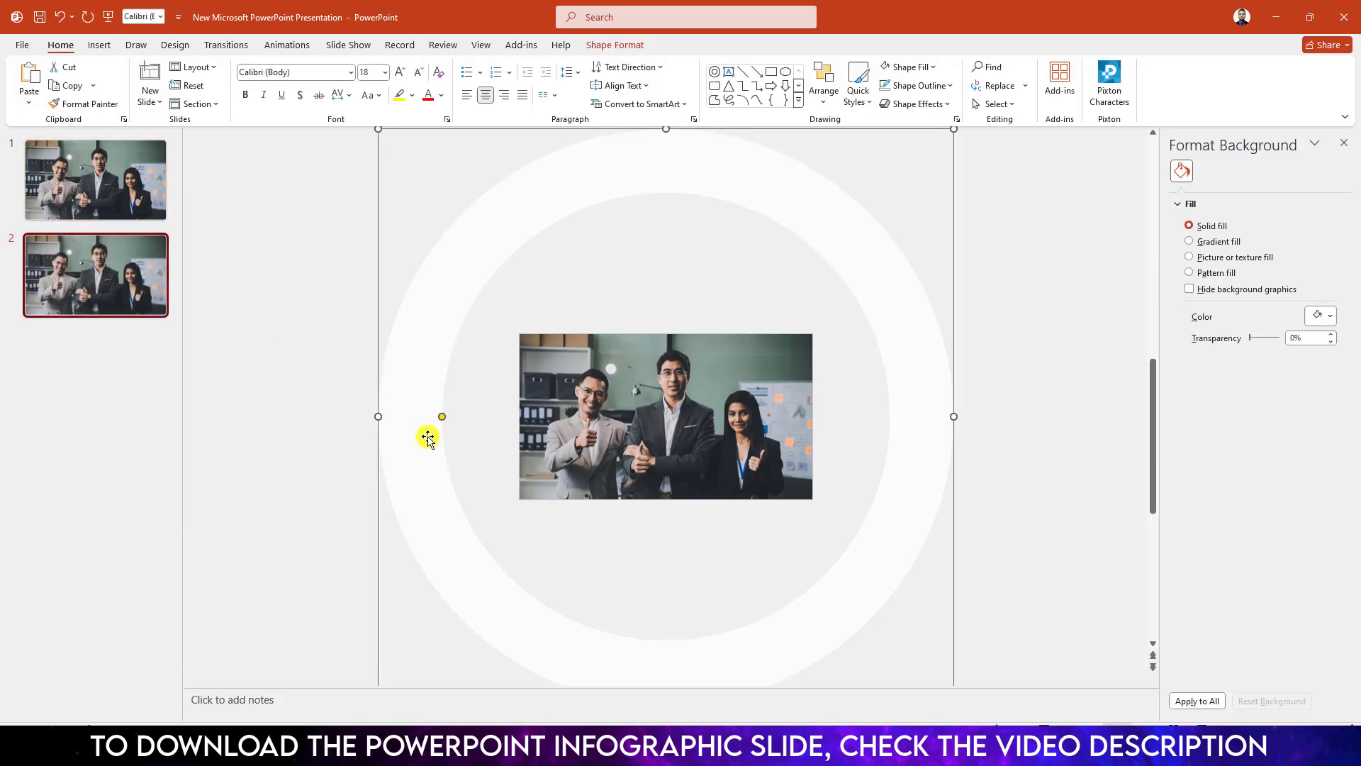
{"action": "left_click", "coordinate": [665, 416]}
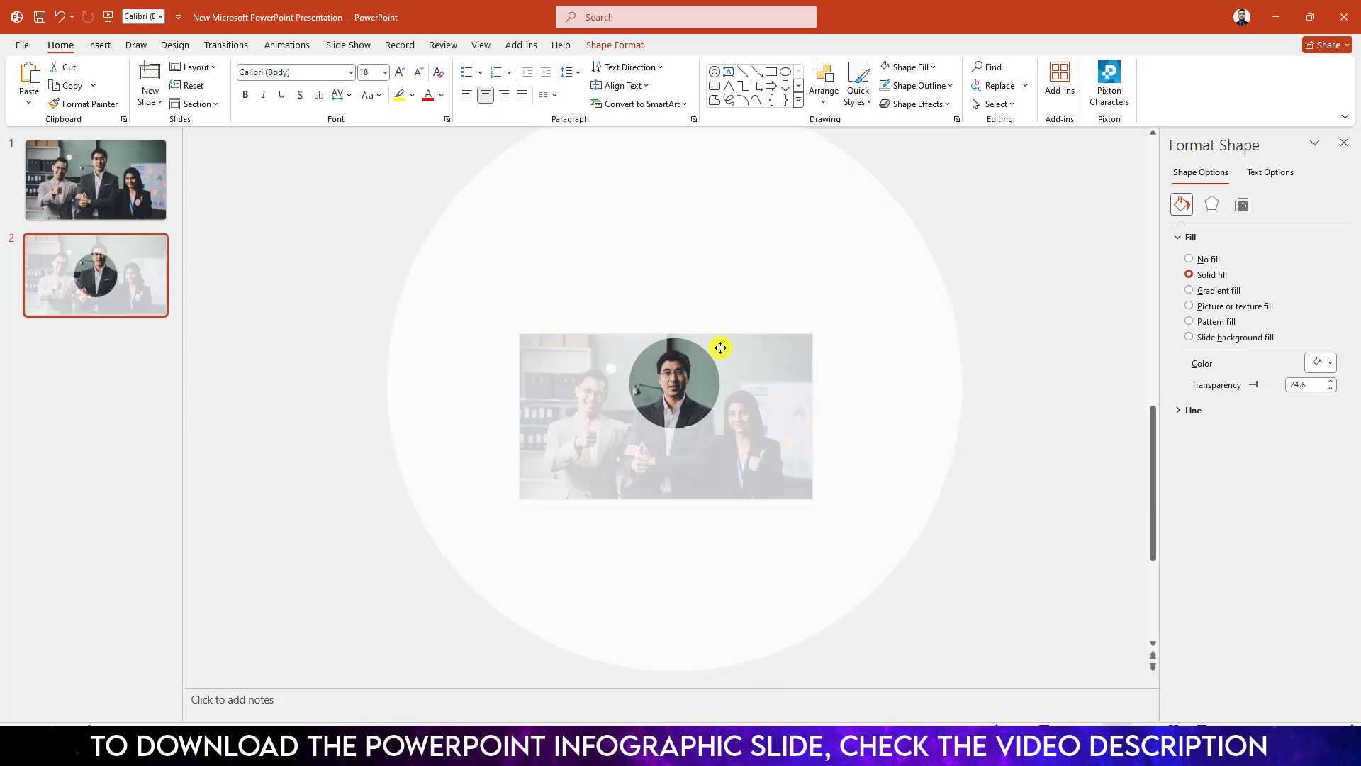
{"action": "right_click", "coordinate": [96, 274]}
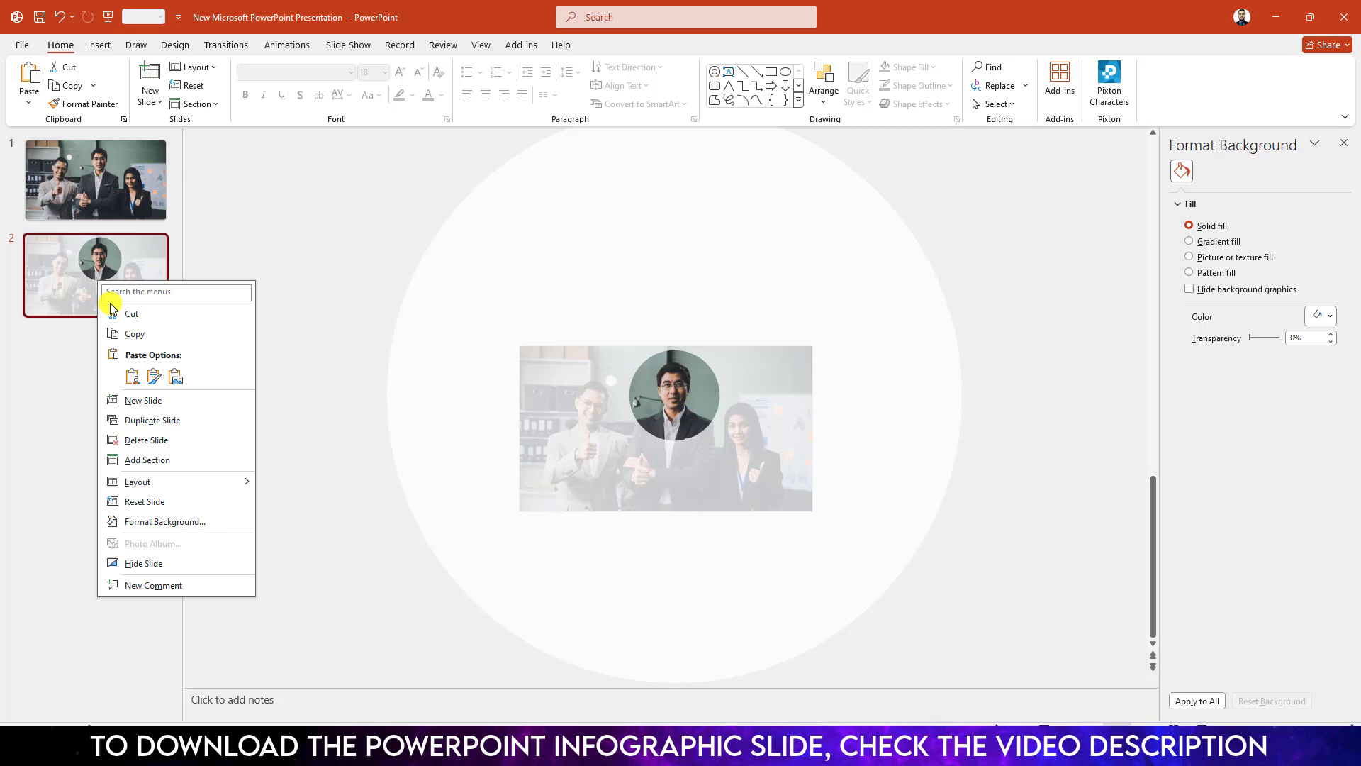
{"action": "left_click", "coordinate": [151, 420]}
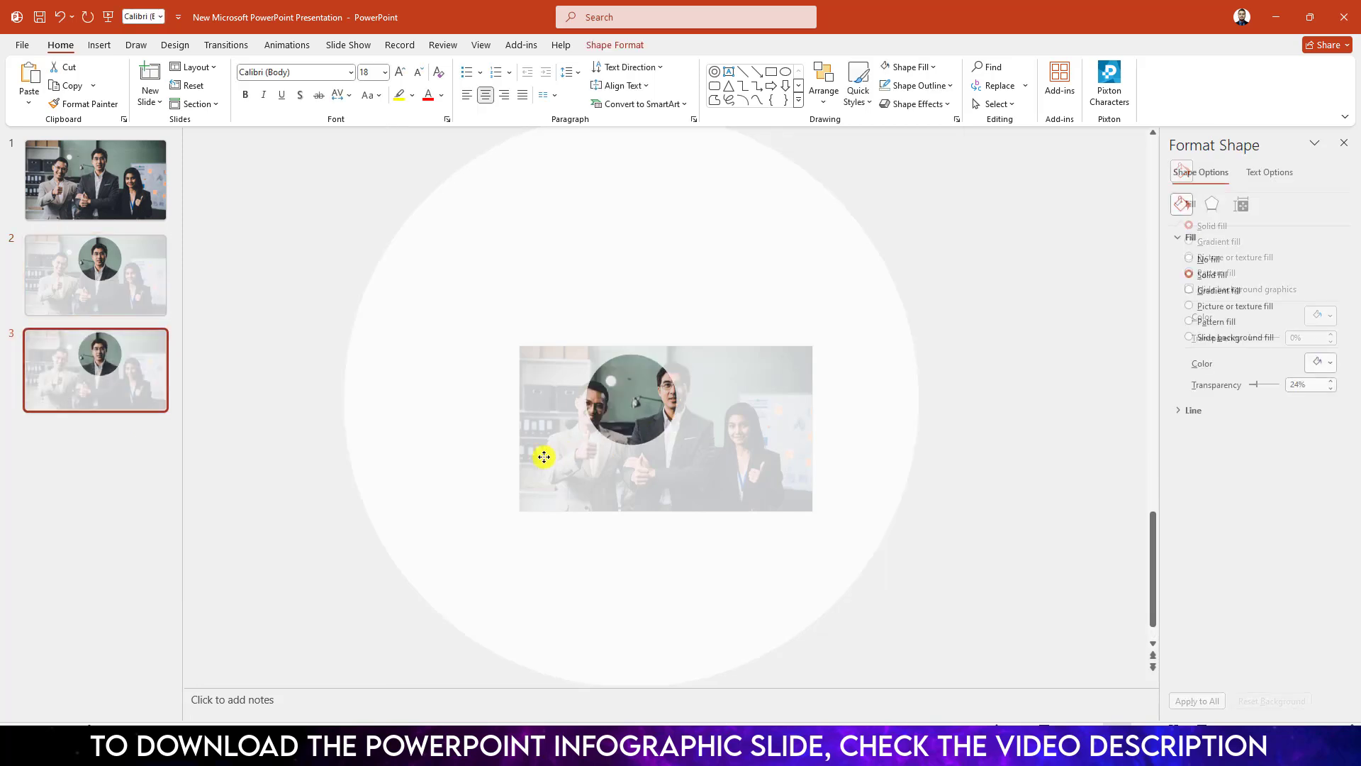
{"action": "right_click", "coordinate": [96, 368]}
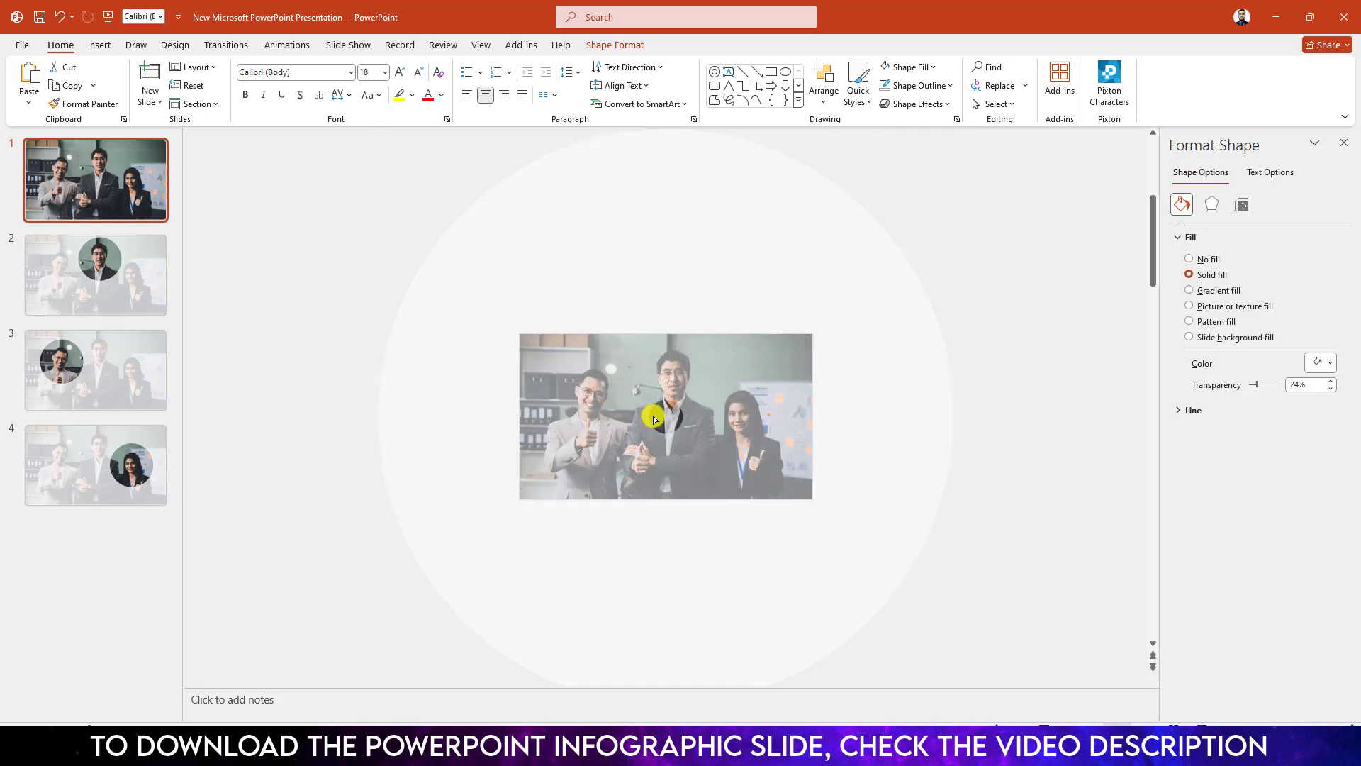
{"action": "left_click", "coordinate": [224, 287]}
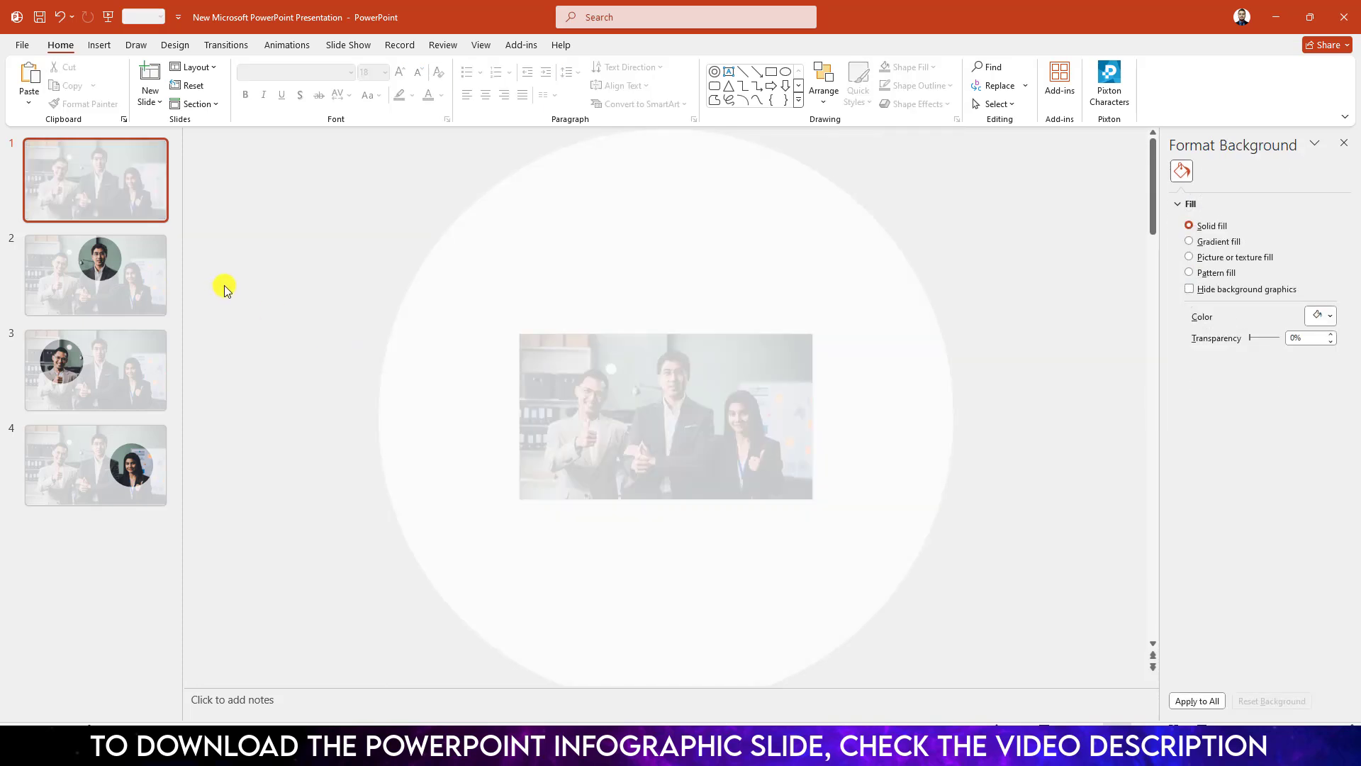
Step: Add a MEET MY TEAM heading in LEMON MILK font with a paragraph, copied to slide 2
{"action": "left_click", "coordinate": [98, 44]}
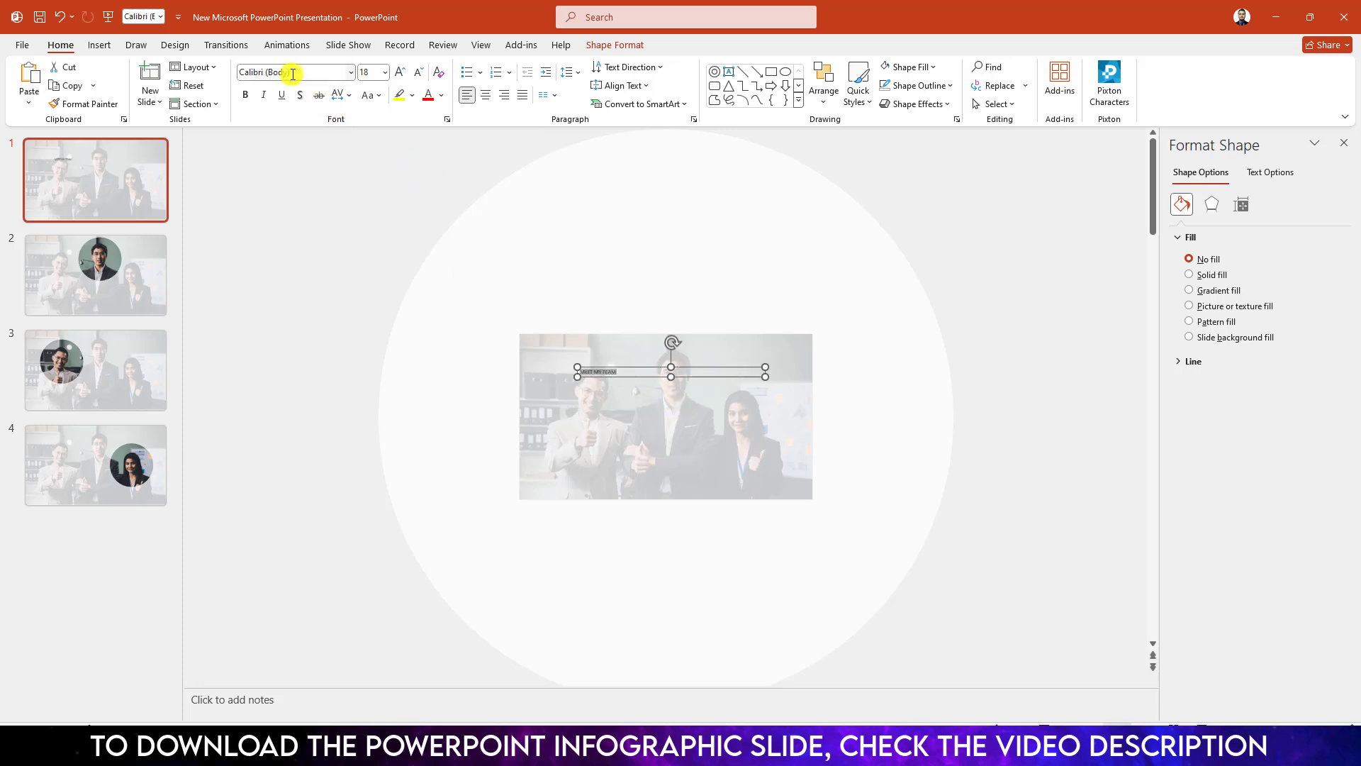
{"action": "left_click", "coordinate": [441, 96]}
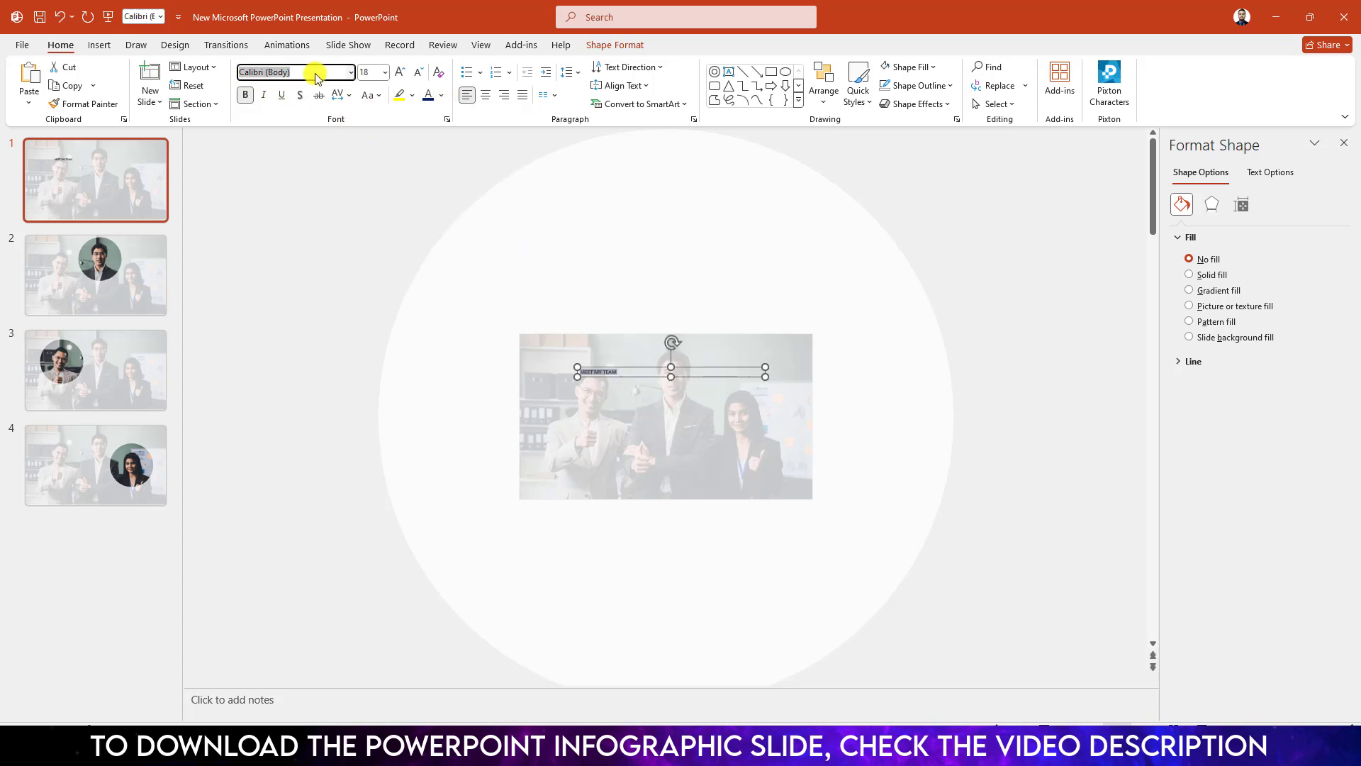
{"action": "type", "text": "LEMON MILK"}
{"action": "left_click", "coordinate": [373, 71]}
{"action": "type", "text": "60"}
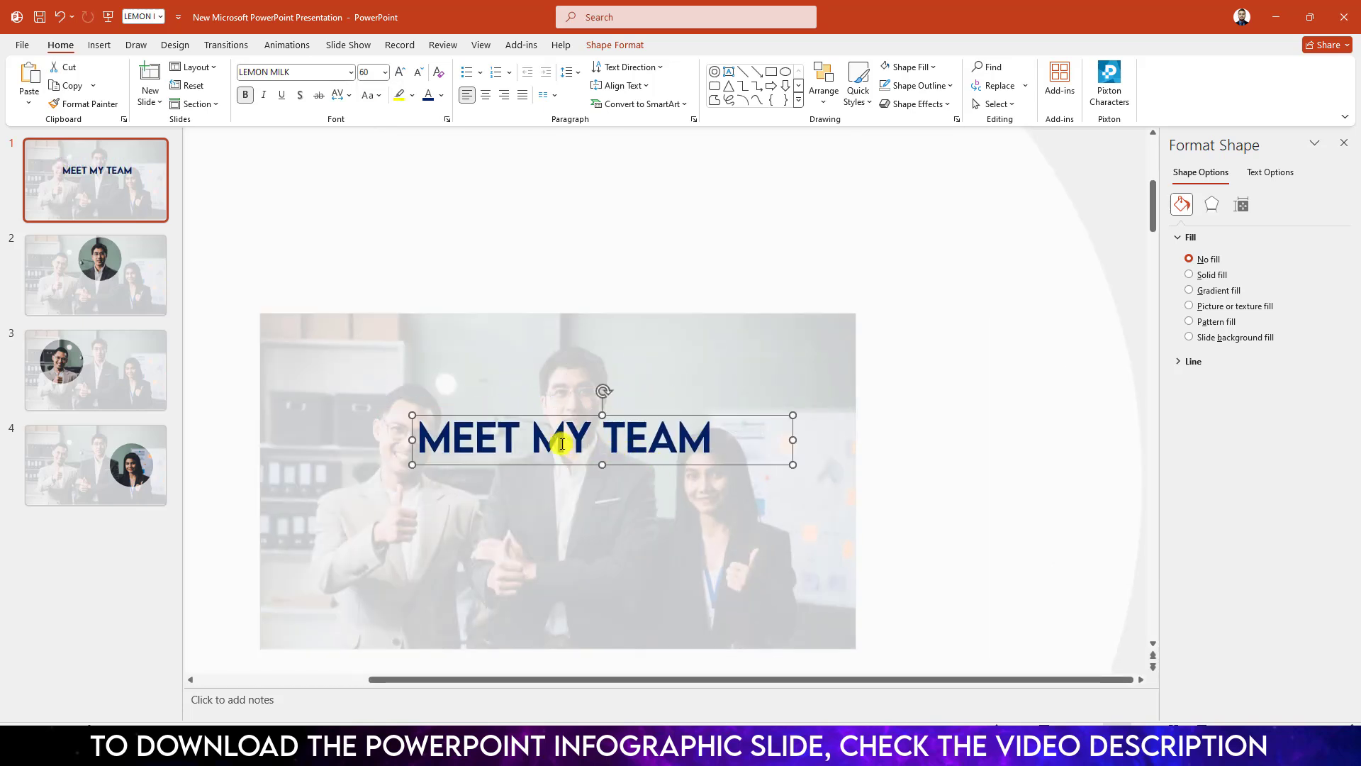
{"action": "left_click", "coordinate": [98, 44]}
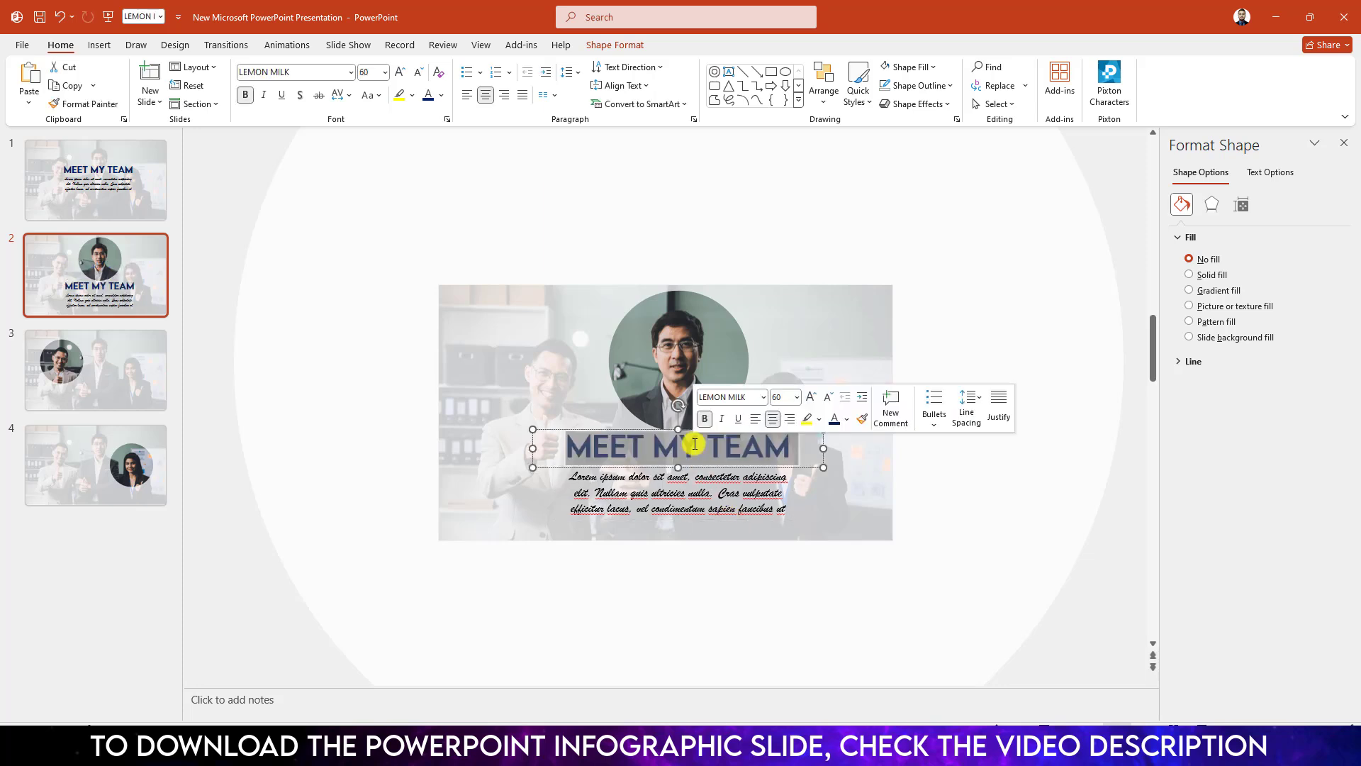
Step: Title slides 2–4 with red names NAME HERE, MR XXX and ALINA
{"action": "type", "text": "NAME HERE"}
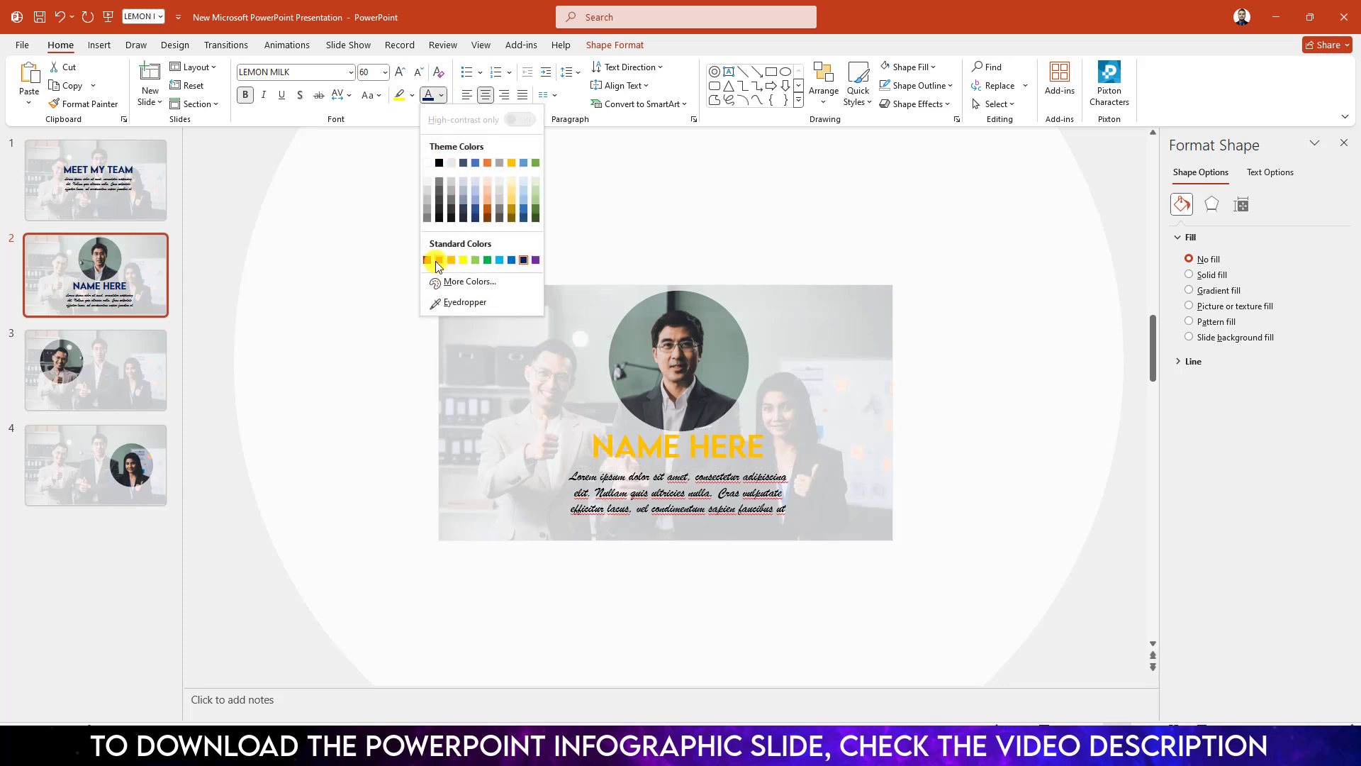
{"action": "left_click", "coordinate": [451, 259]}
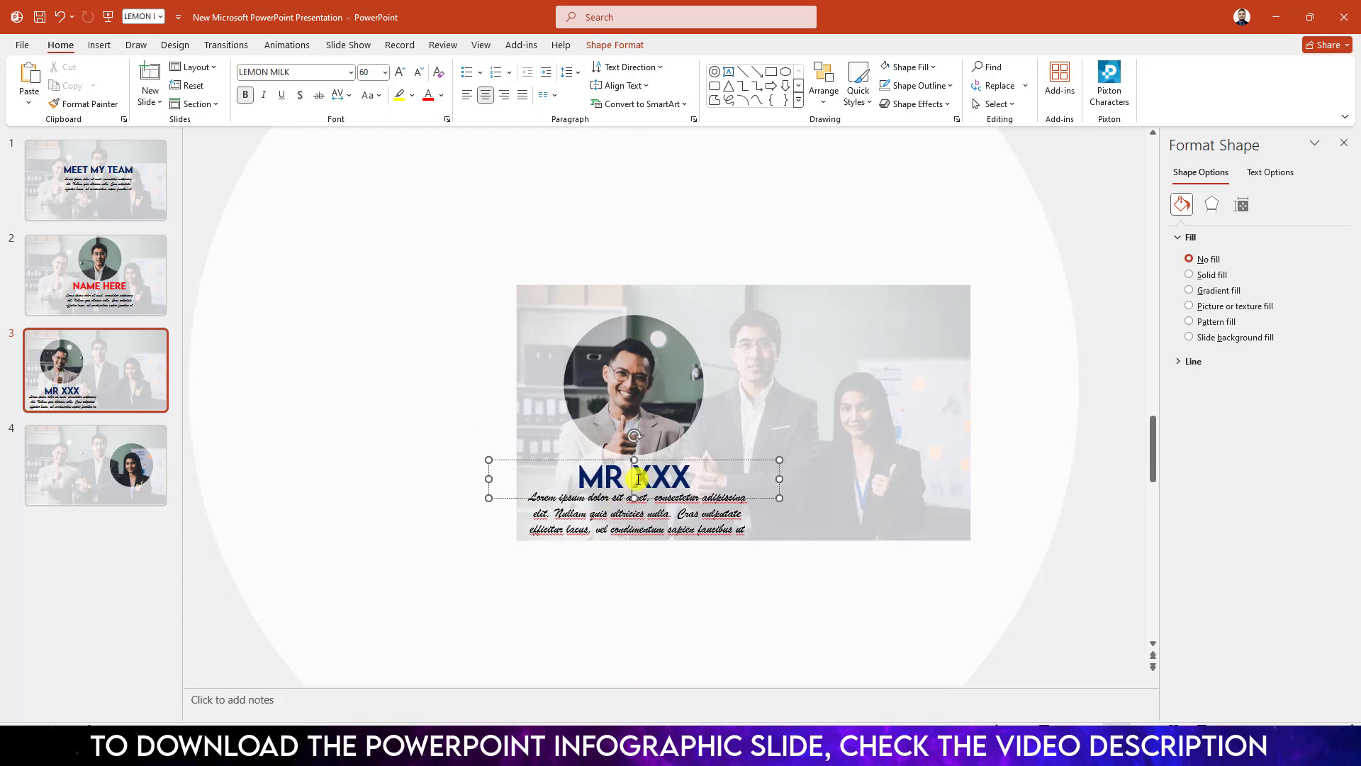
{"action": "left_click", "coordinate": [96, 464]}
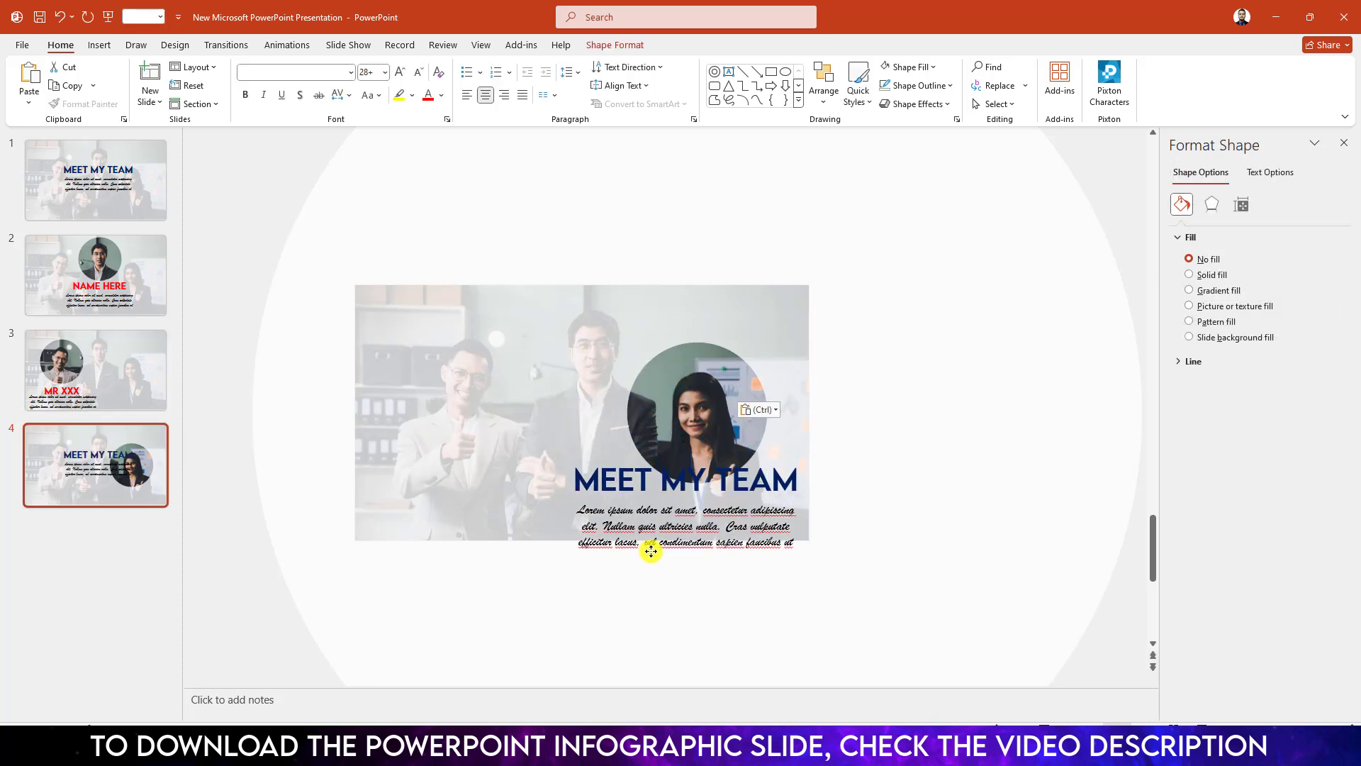
{"action": "left_click", "coordinate": [1189, 274]}
{"action": "type", "text": "ALINA"}
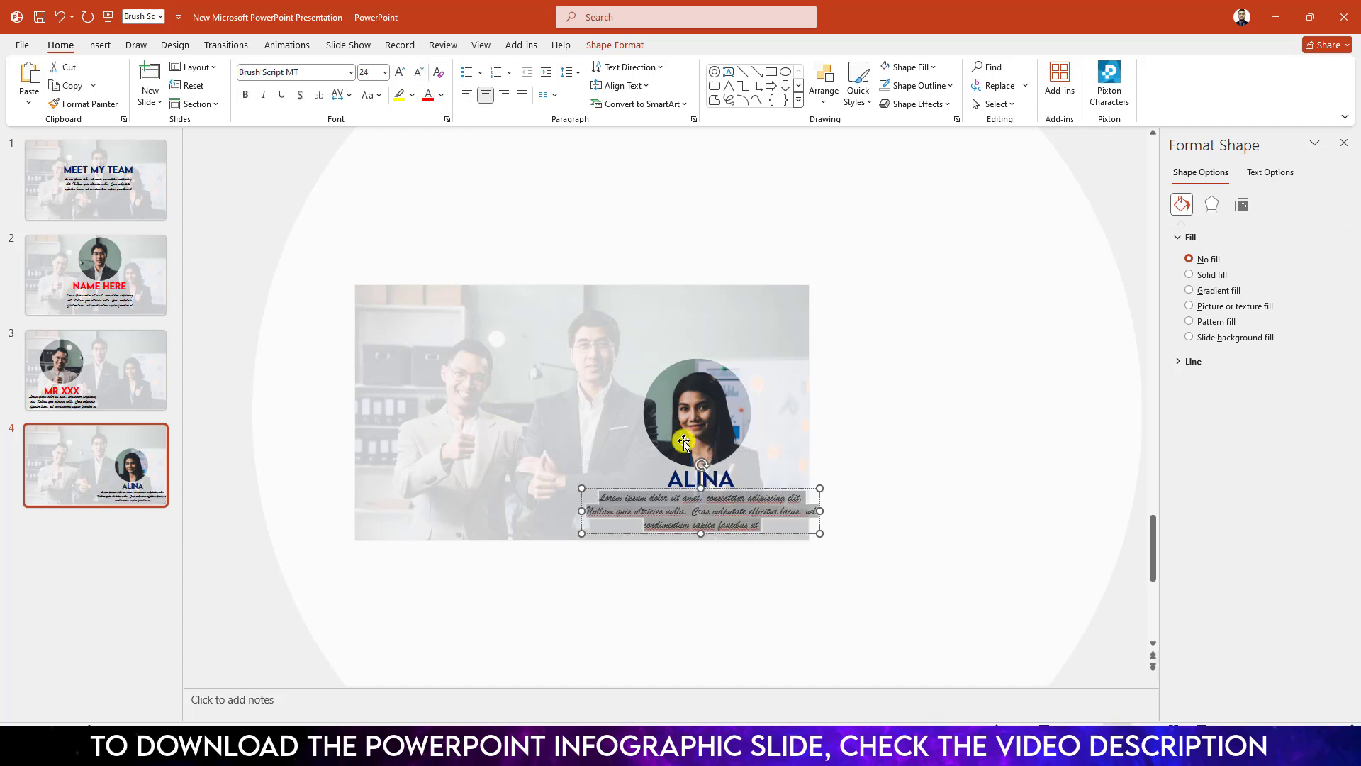
{"action": "left_click", "coordinate": [700, 479]}
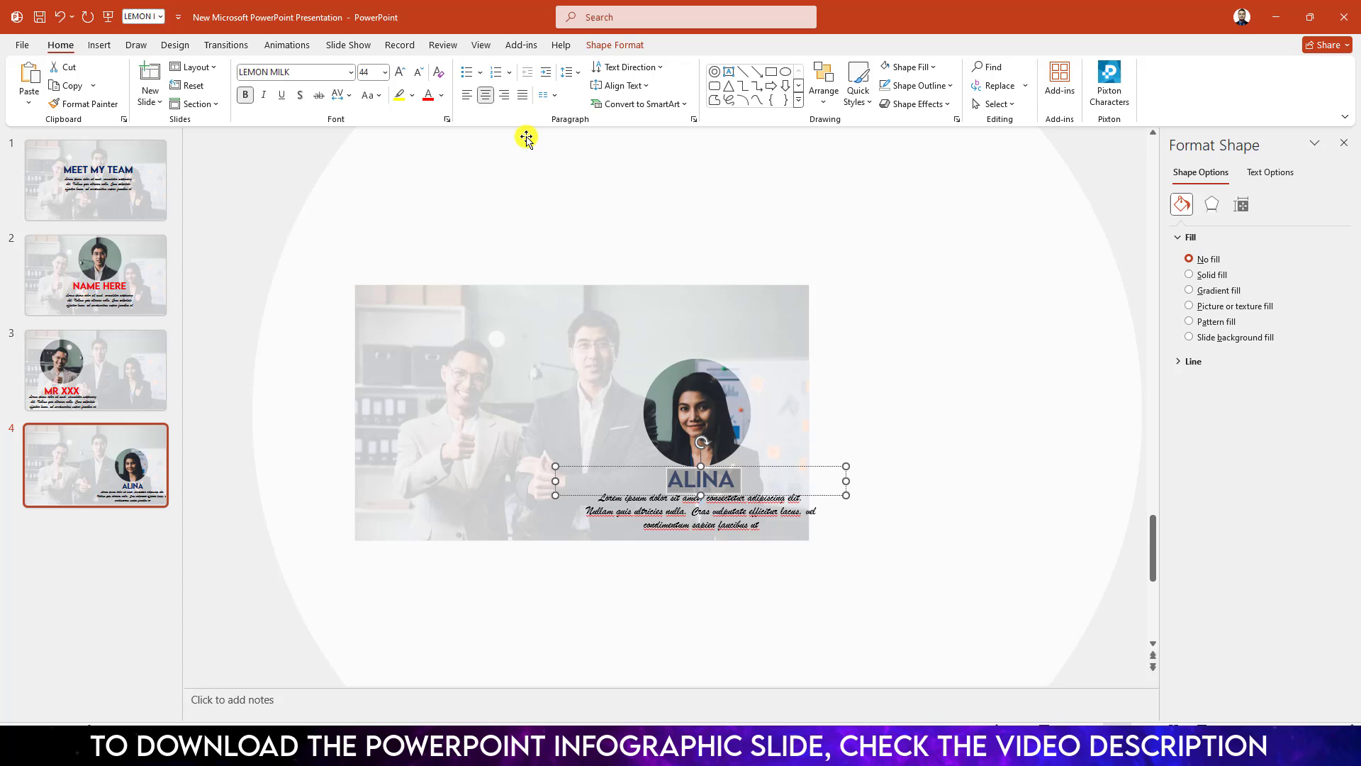
{"action": "left_click", "coordinate": [96, 180]}
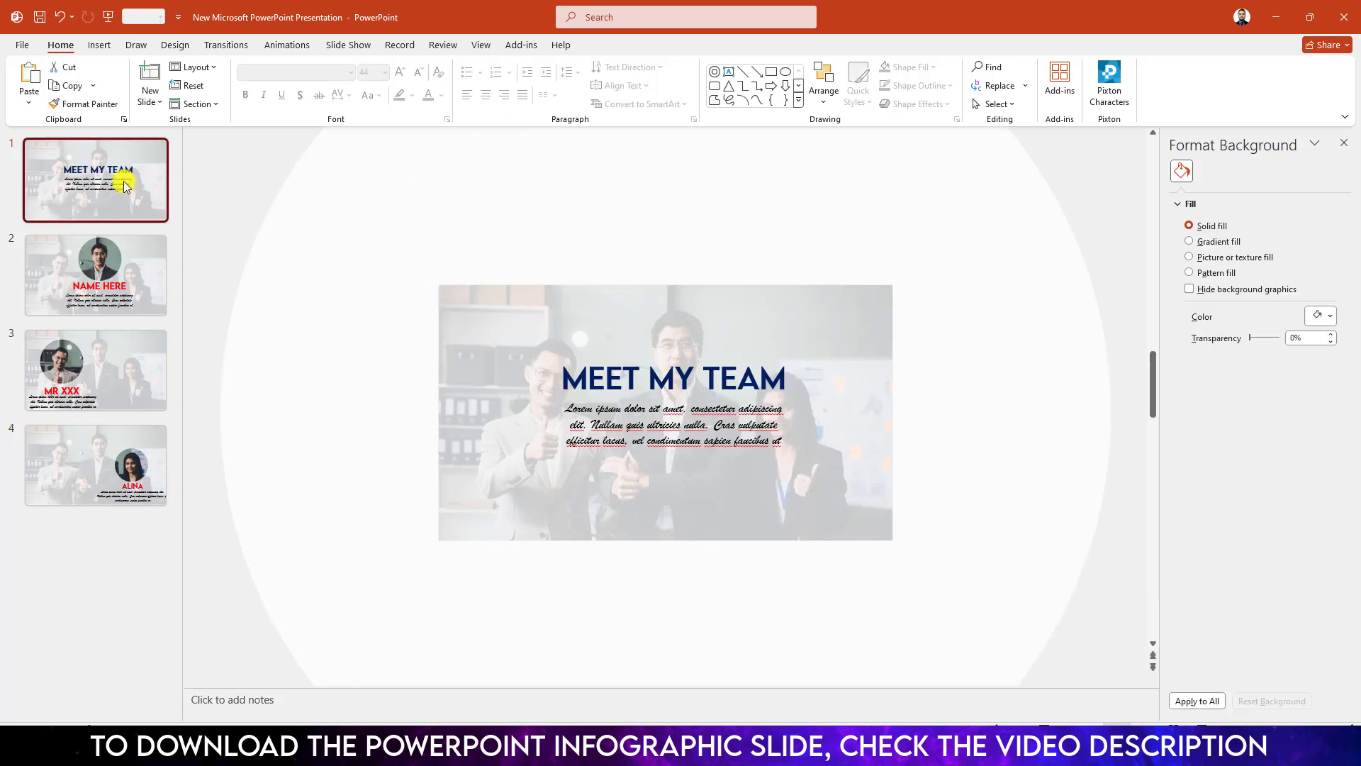
Step: Select slides 1–4 and give them the Morph transition
{"action": "left_click", "coordinate": [95, 465]}
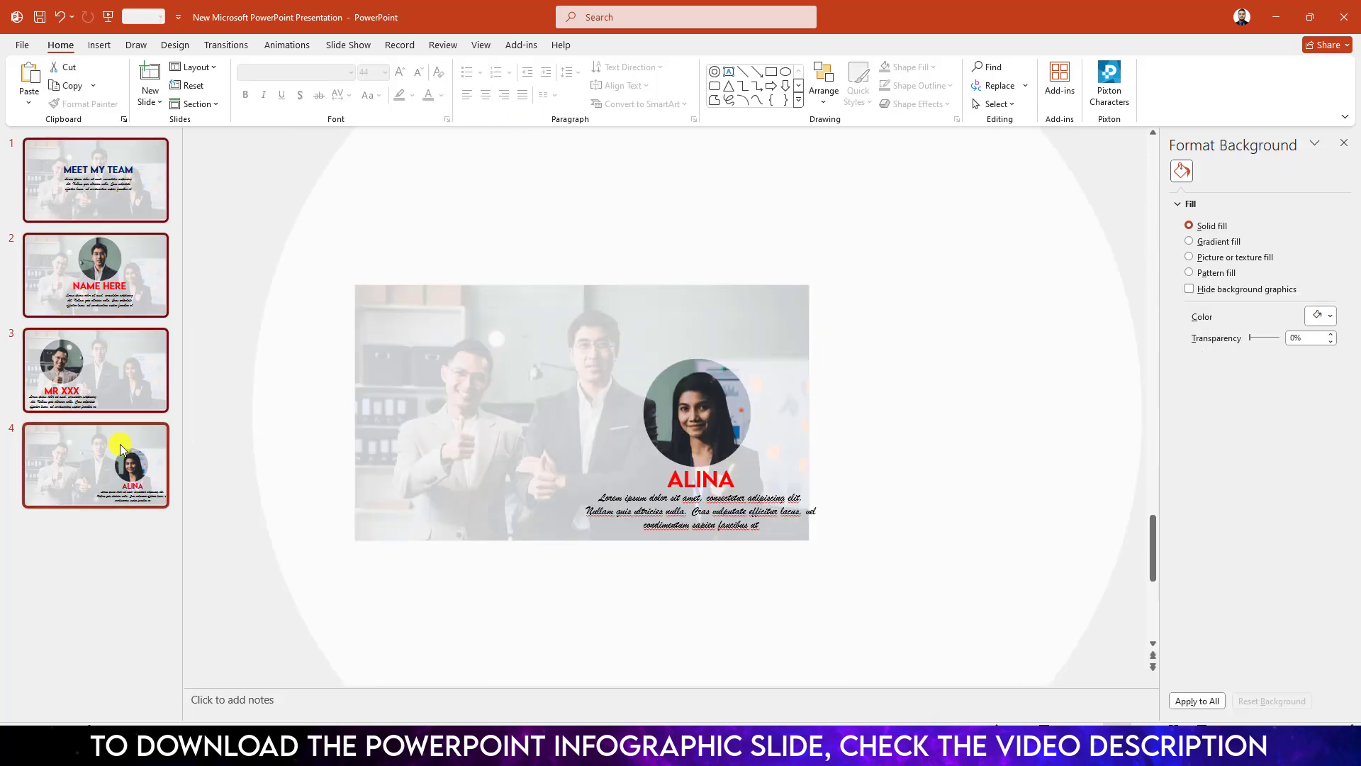
{"action": "mouse_move", "coordinate": [208, 59]}
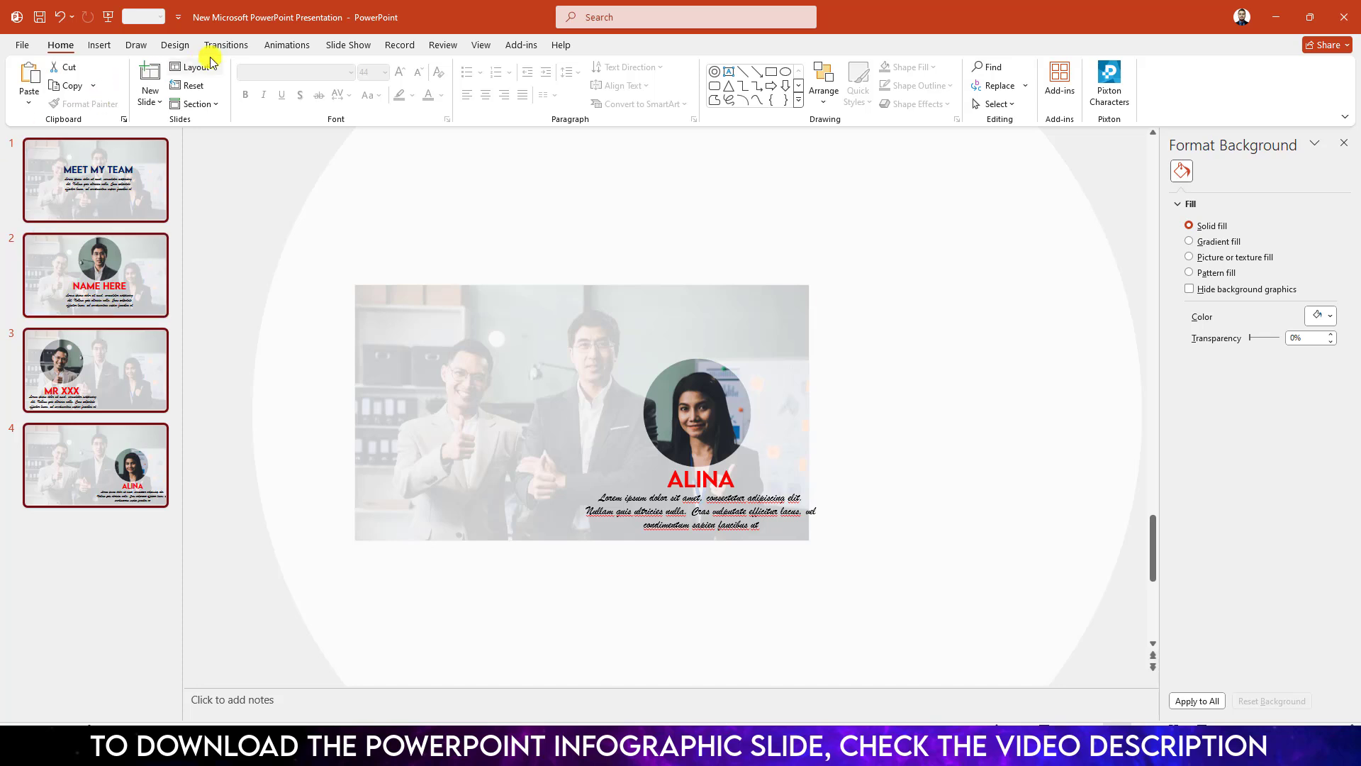
{"action": "left_click", "coordinate": [225, 44]}
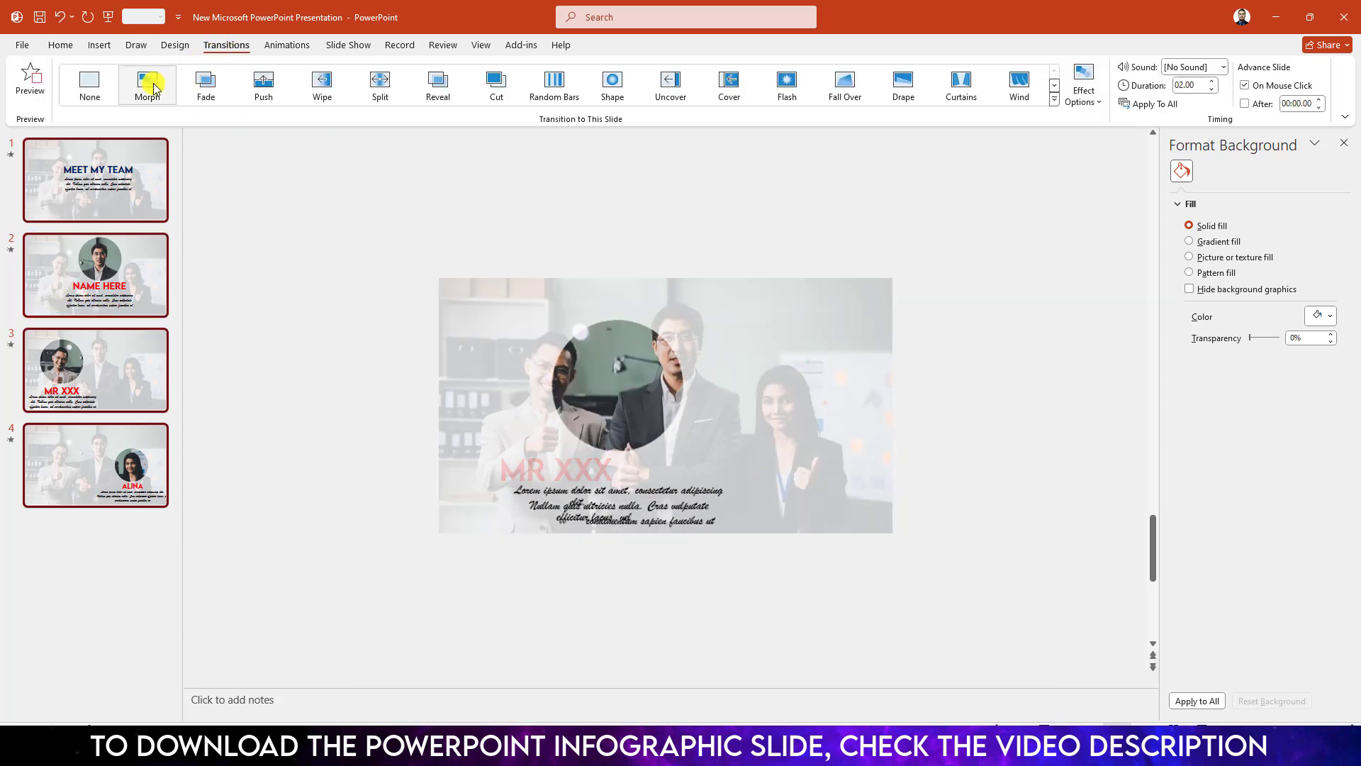